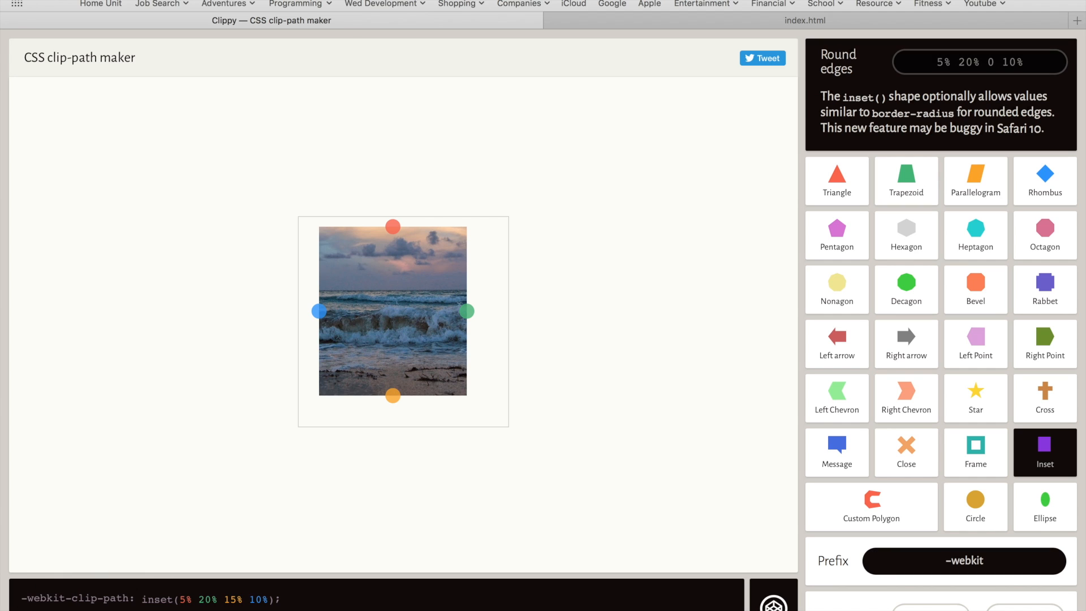
{"action": "mouse_move", "coordinate": [385, 436]}
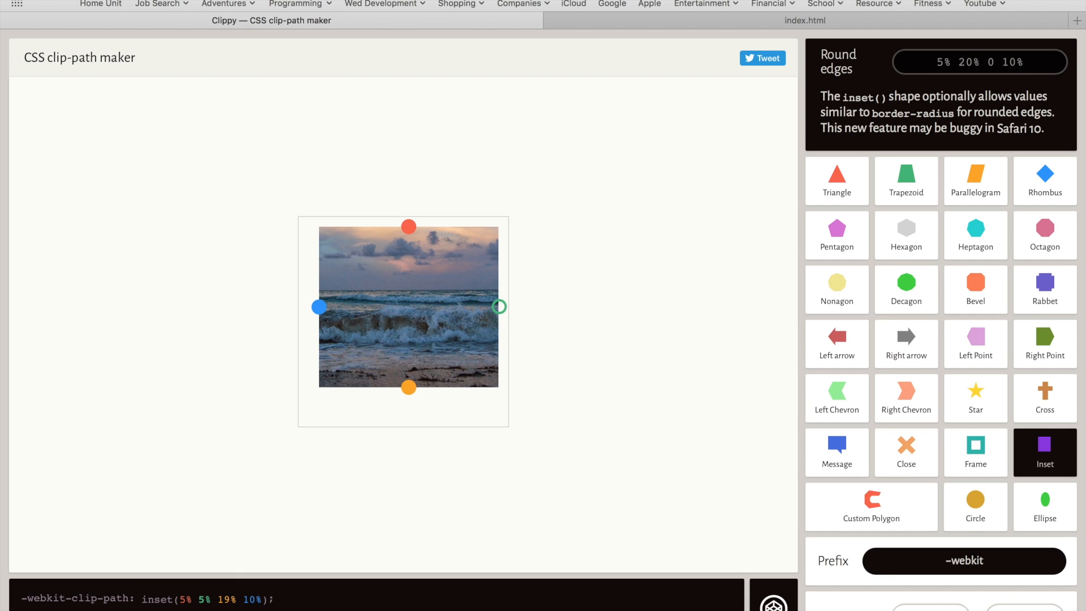
Move the inset clip's top edge to the photo top, then slightly back down to inset(6% 5% 19% 10%)
{"action": "left_click_drag", "start_coordinate": [408, 226], "coordinate": [408, 216]}
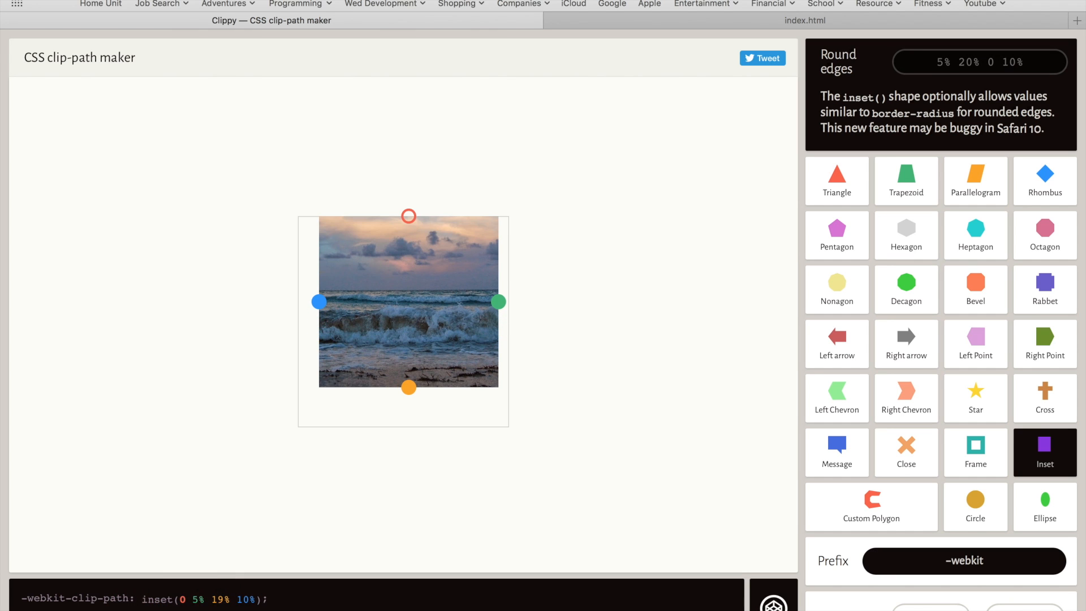
{"action": "left_click_drag", "start_coordinate": [409, 216], "coordinate": [408, 229]}
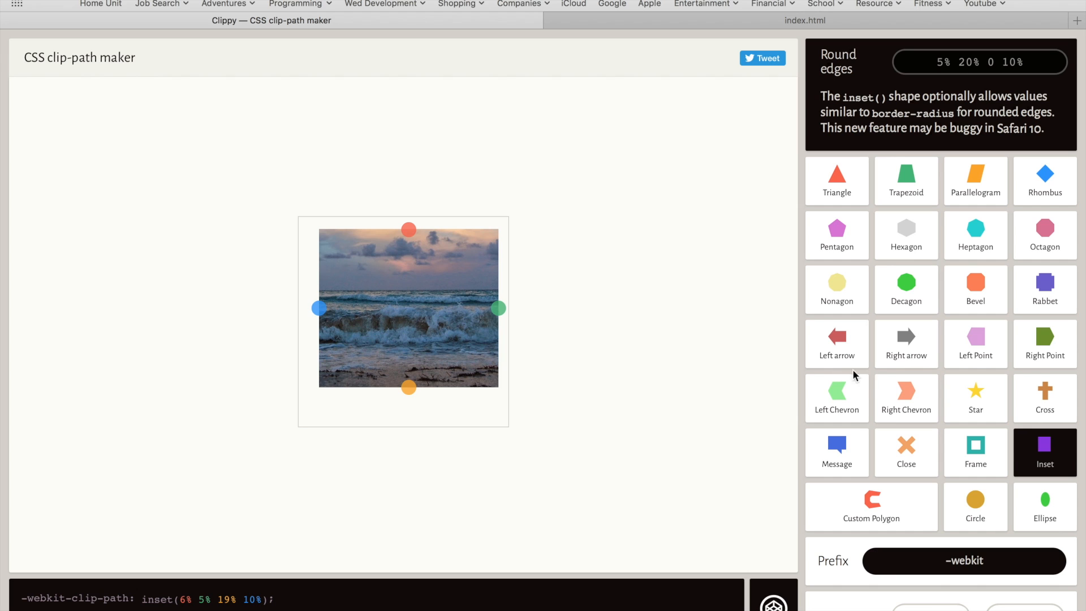
Apply the Triangle clip and nudge its apex to polygon(51% 1%, 0% 100%, 100% 100%)
{"action": "left_click", "coordinate": [836, 63]}
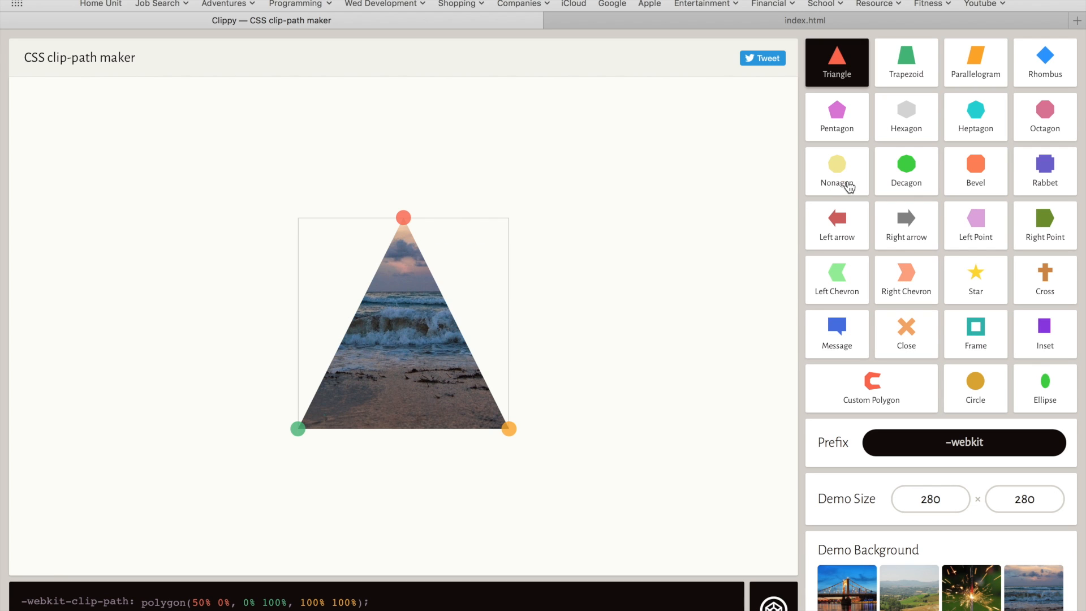
{"action": "left_click_drag", "start_coordinate": [403, 217], "coordinate": [393, 229]}
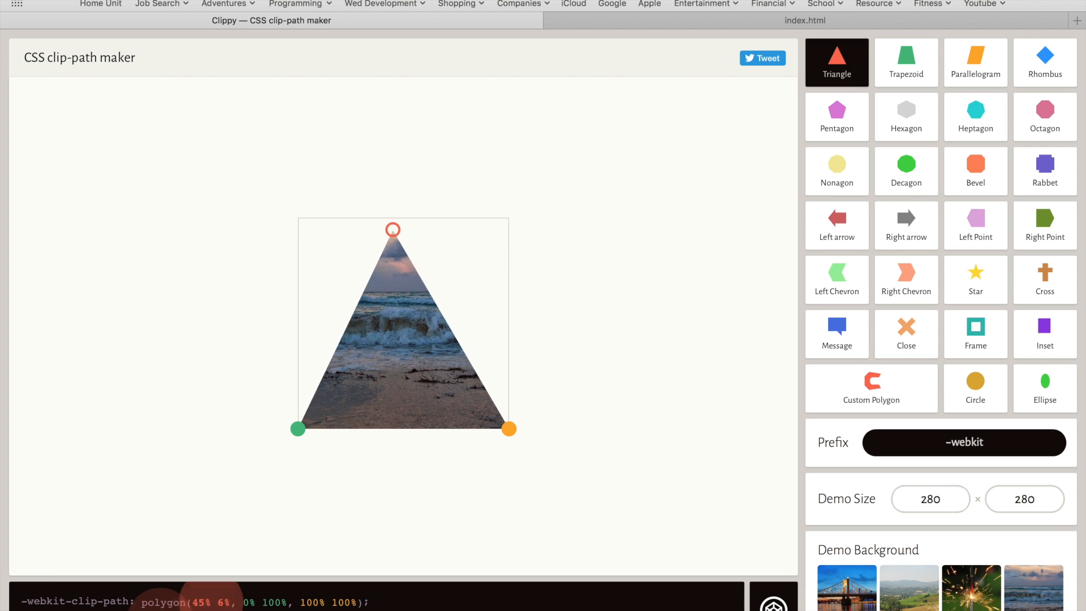
{"action": "left_click_drag", "start_coordinate": [392, 229], "coordinate": [407, 219]}
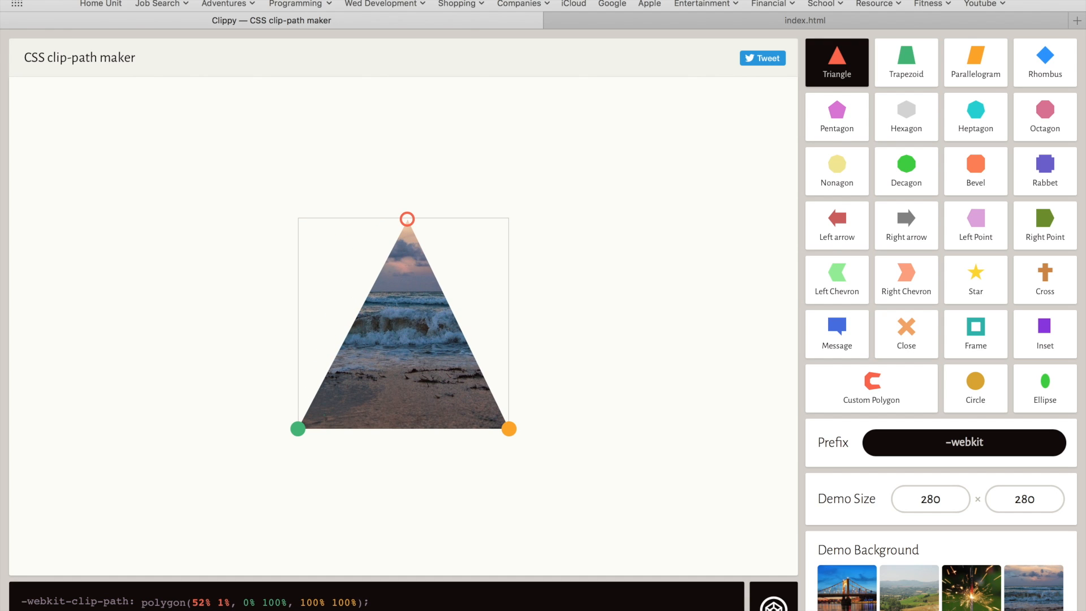
{"action": "left_click_drag", "start_coordinate": [407, 219], "coordinate": [405, 219]}
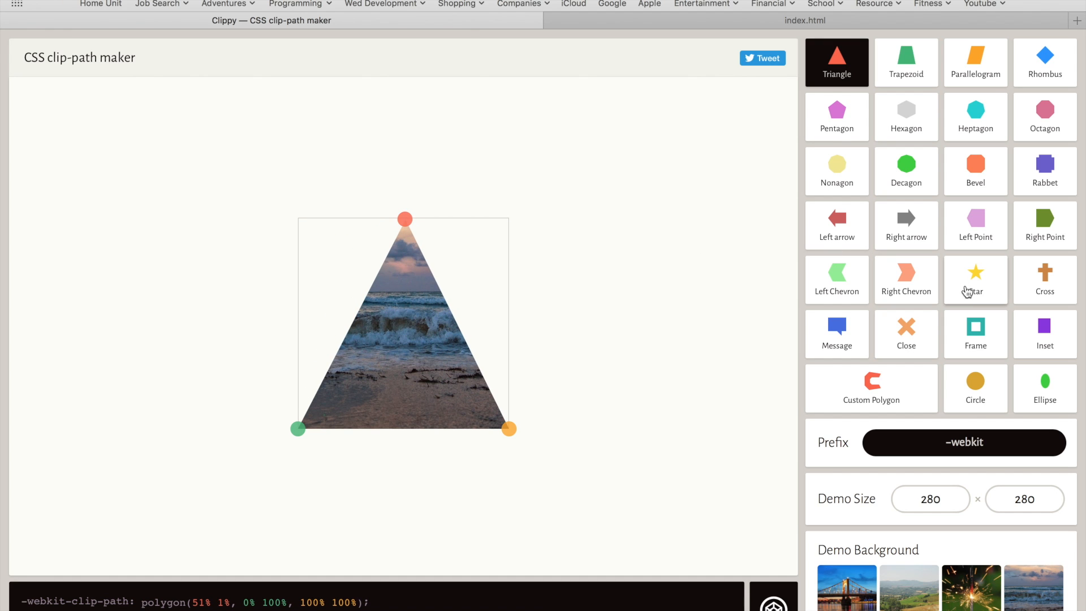
Apply the Circle clip with its radius shrunk to circle(32.2% at 49% 50%)
{"action": "left_click", "coordinate": [974, 388]}
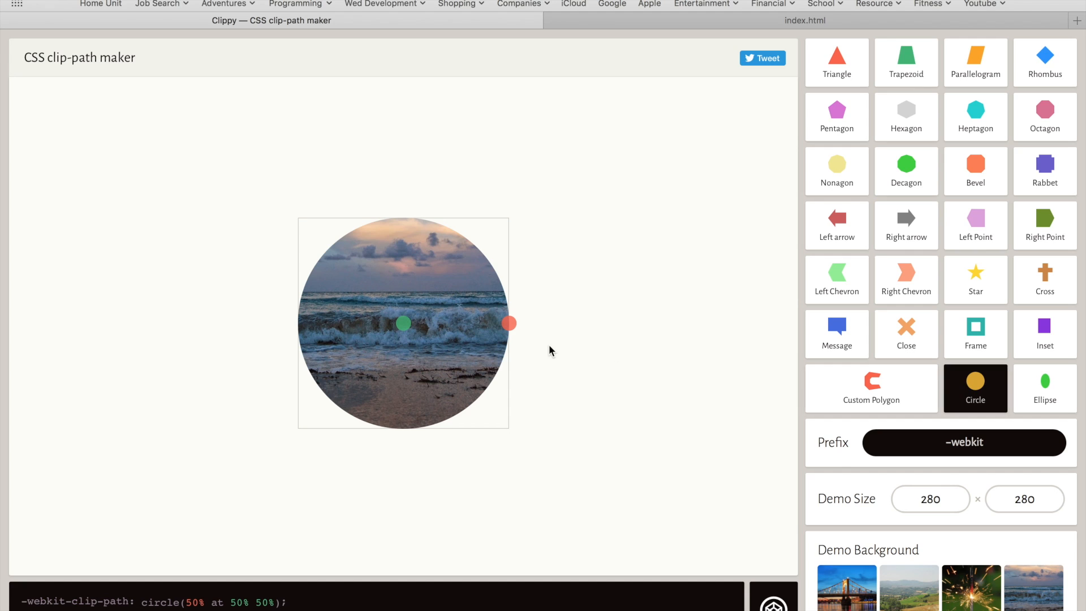
{"action": "mouse_move", "coordinate": [509, 324]}
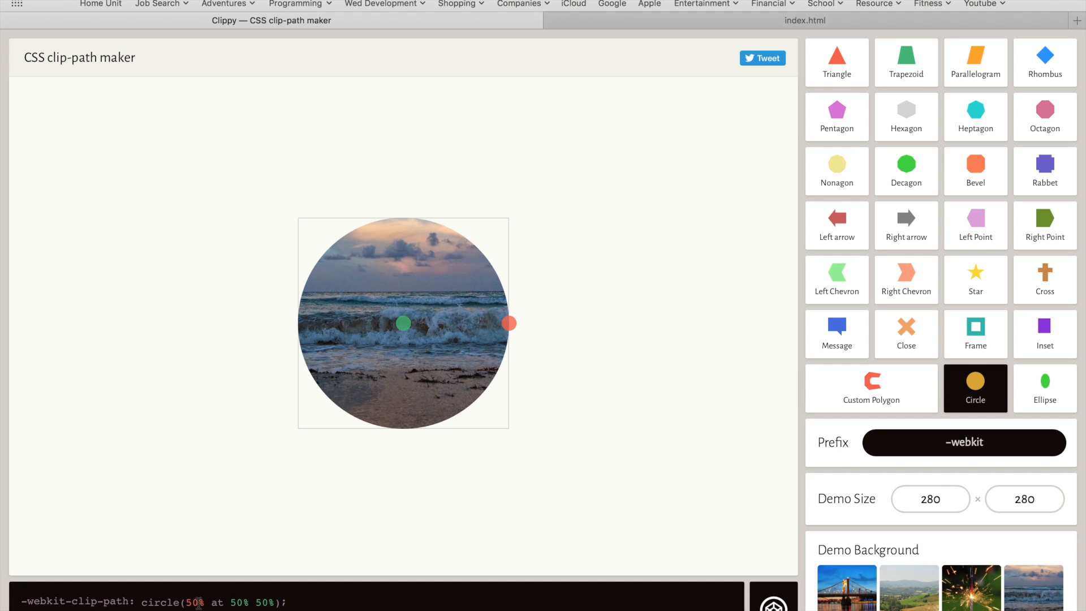
{"action": "scroll", "scroll_direction": "down", "scroll_amount": 3}
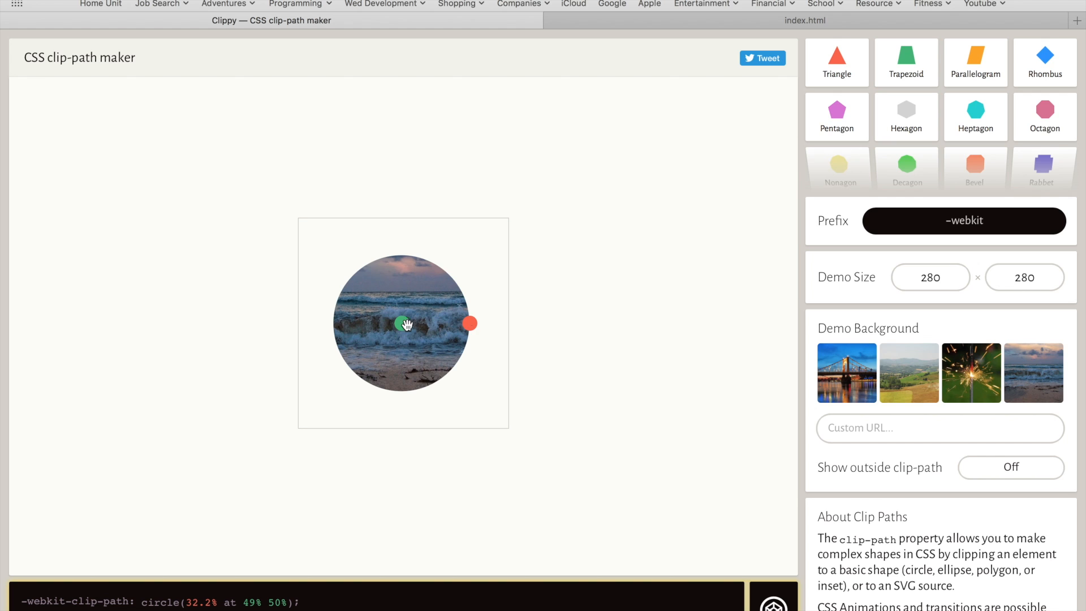
Apply the Ellipse clip and shift it up to ellipse(26% 40% at 51% 44%)
{"action": "left_click", "coordinate": [1045, 388]}
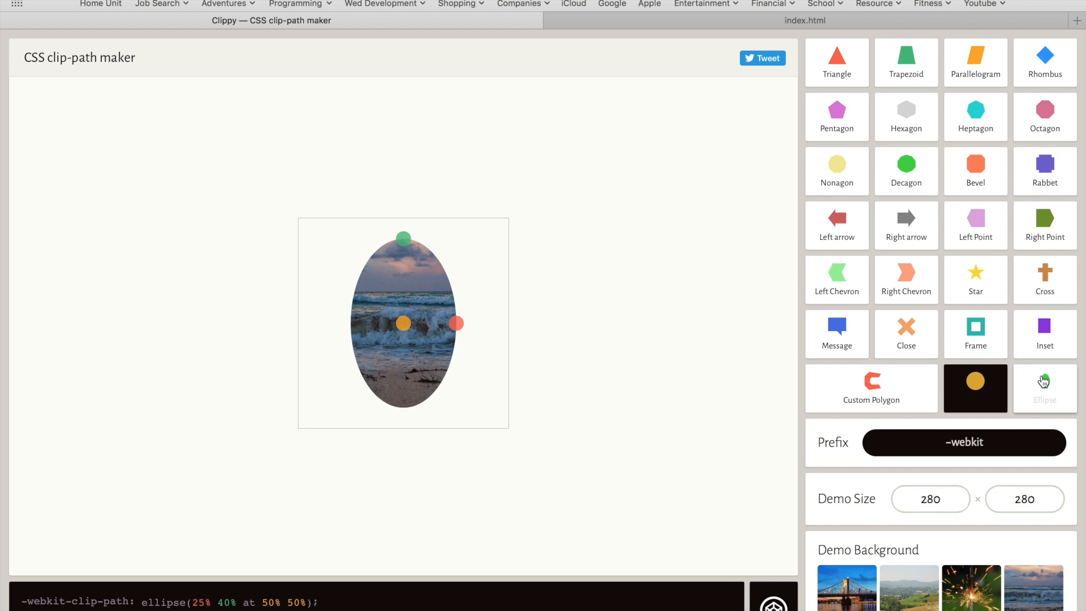
{"action": "left_click", "coordinate": [1043, 388]}
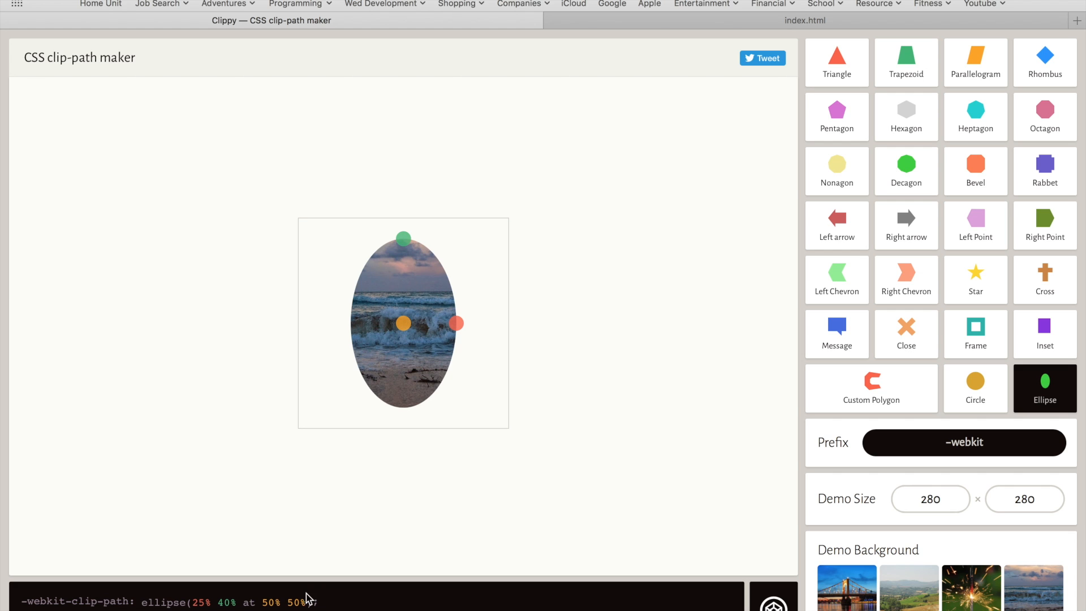
{"action": "scroll", "scroll_direction": "down", "scroll_amount": 3}
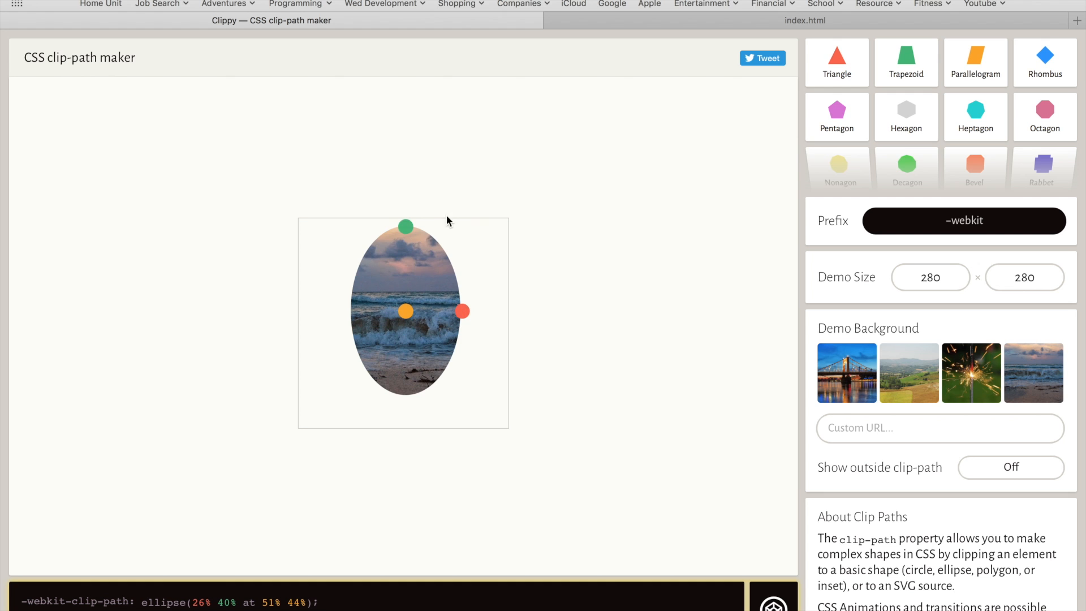
{"action": "left_click_drag", "start_coordinate": [407, 226], "coordinate": [407, 230]}
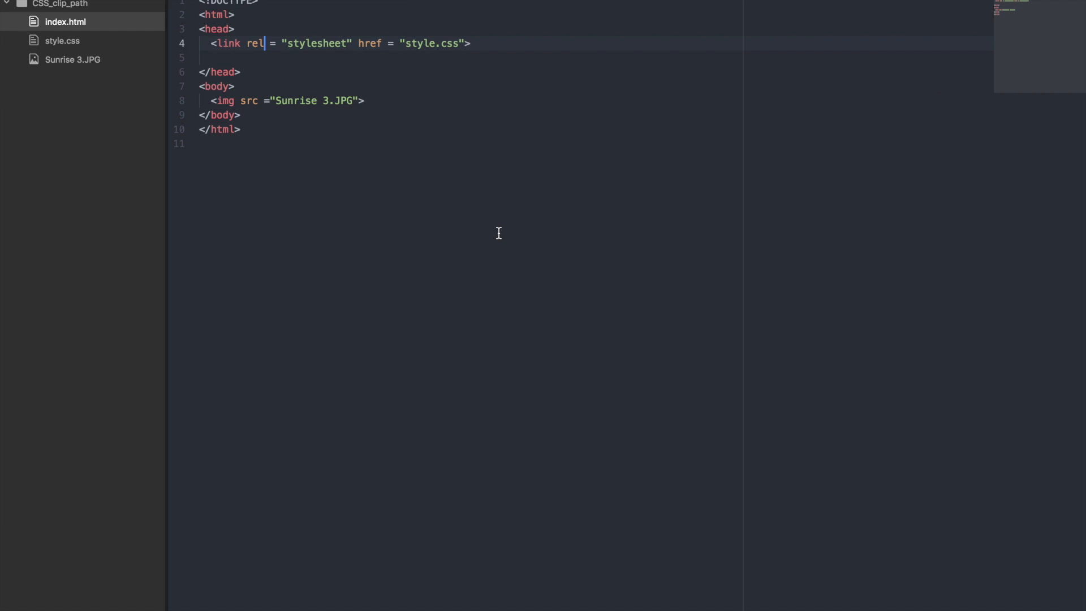
{"action": "mouse_move", "coordinate": [401, 14]}
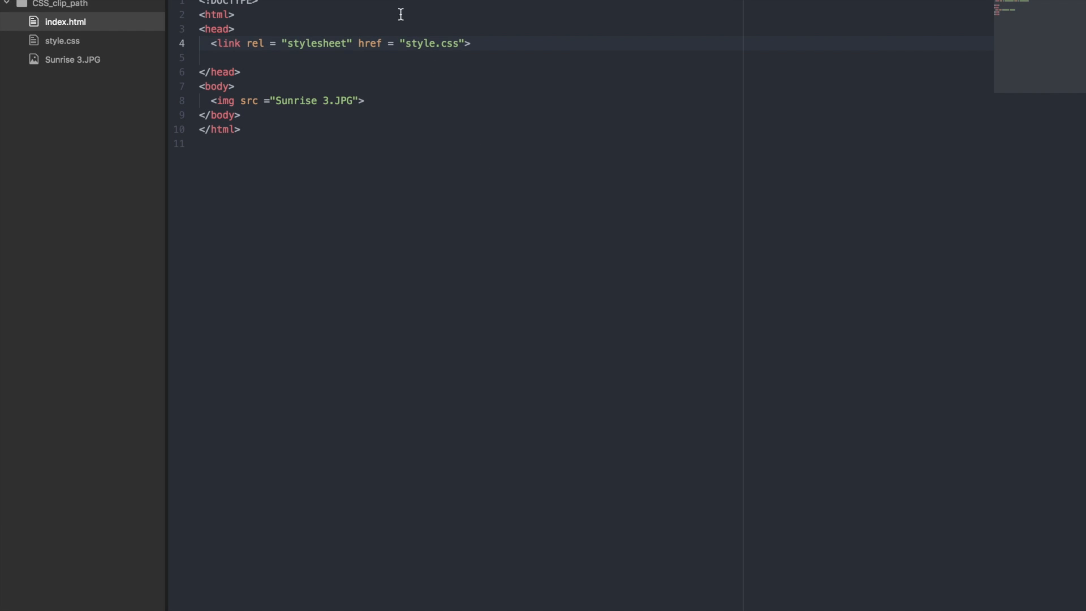
Set the style.css clip-path to inset(40% 10% 10% 10%) and check it in Safari
{"action": "left_click", "coordinate": [265, 43]}
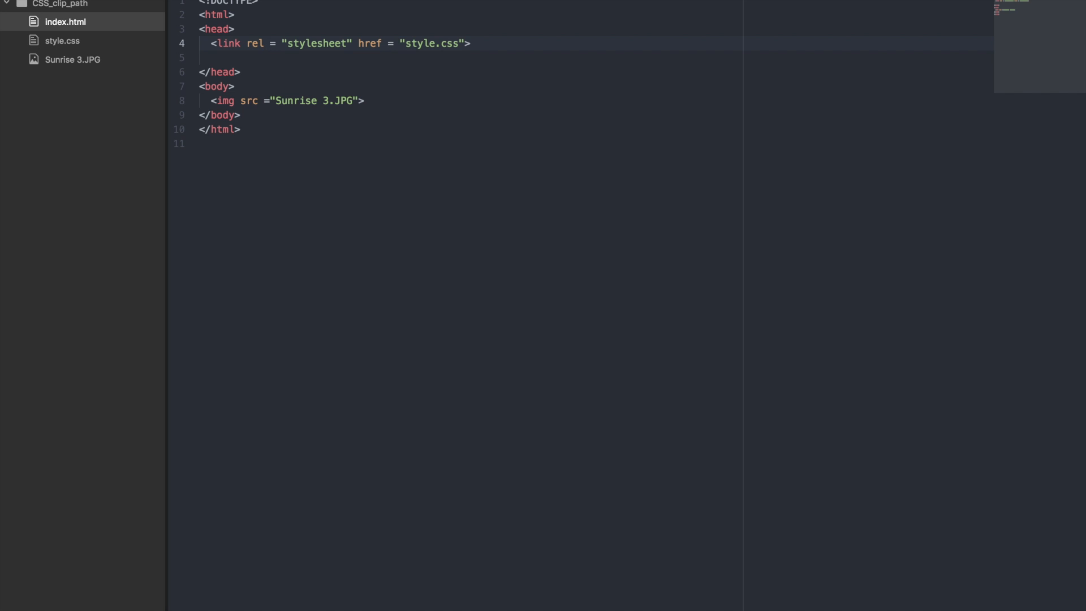
{"action": "left_click", "coordinate": [62, 41]}
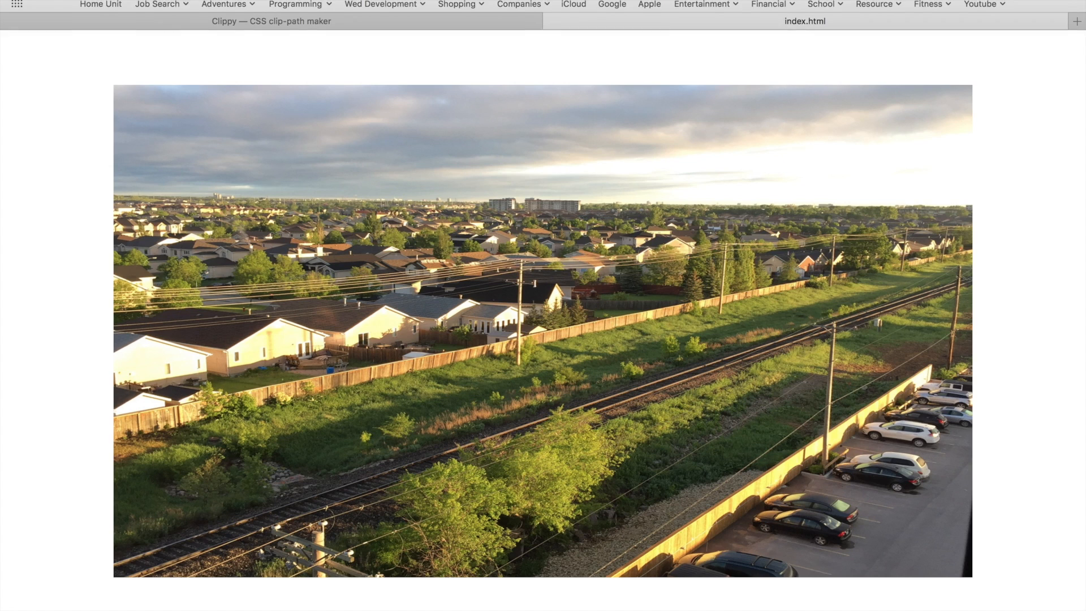
{"action": "scroll", "scroll_direction": "down", "scroll_amount": 3}
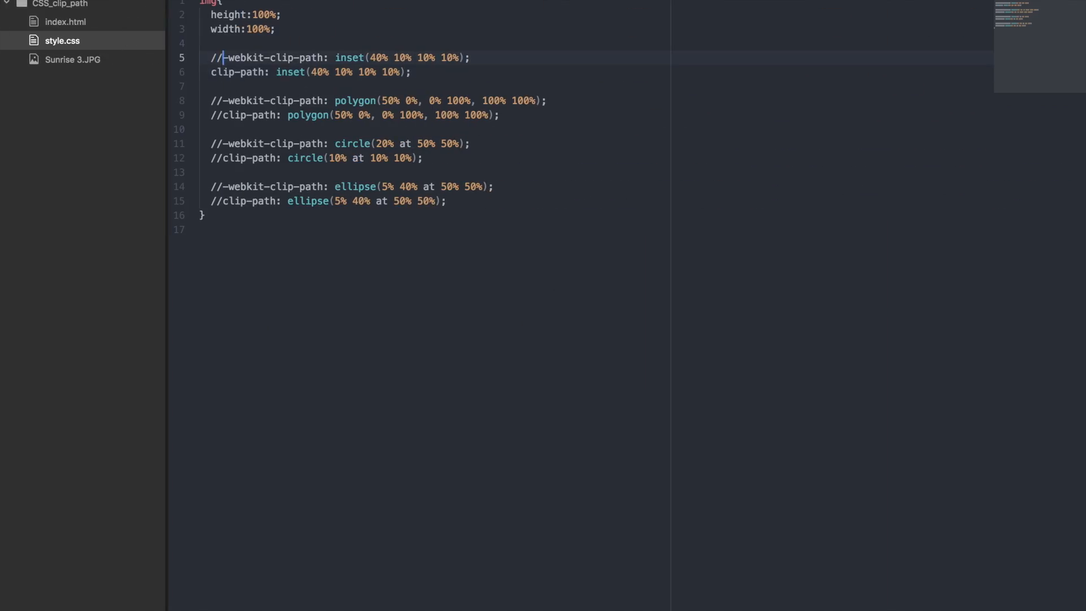
Comment out the inset clip-path lines with // so the triangle polygon takes effect
{"action": "type", "text": "//"}
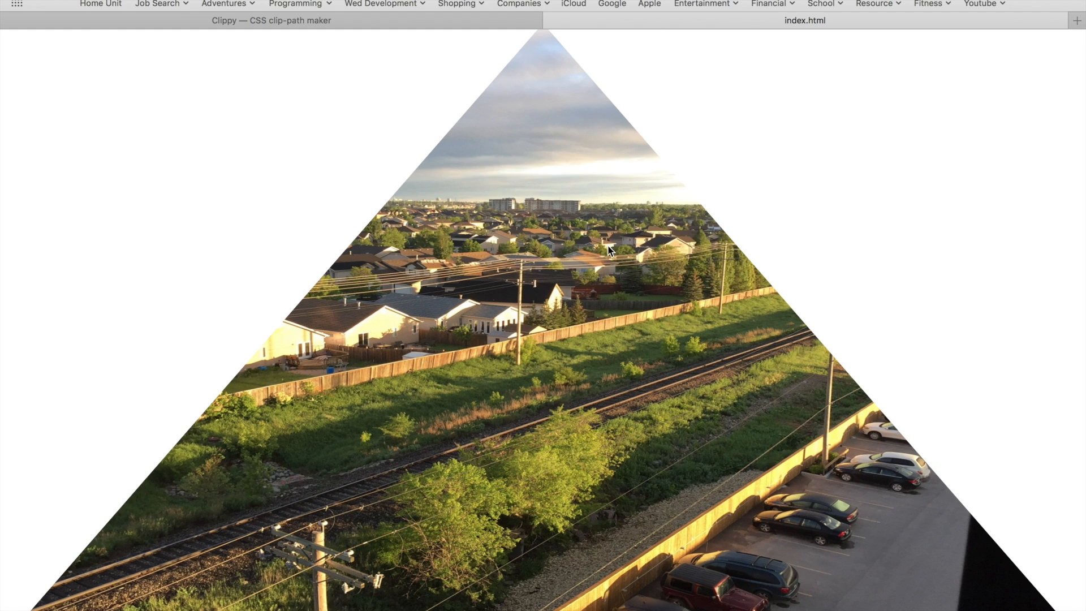
{"action": "mouse_move", "coordinate": [720, 496]}
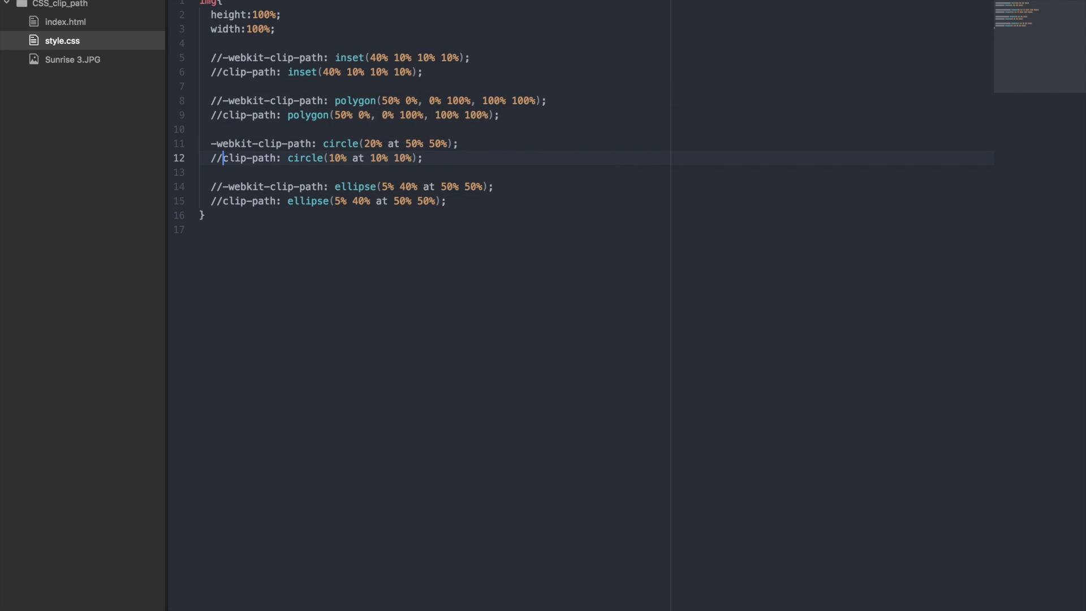
Uncomment the circle clip-path, change its radius to 50%, then comment it out again
{"action": "key", "text": "Backspace"}
{"action": "type", "text": "5"}
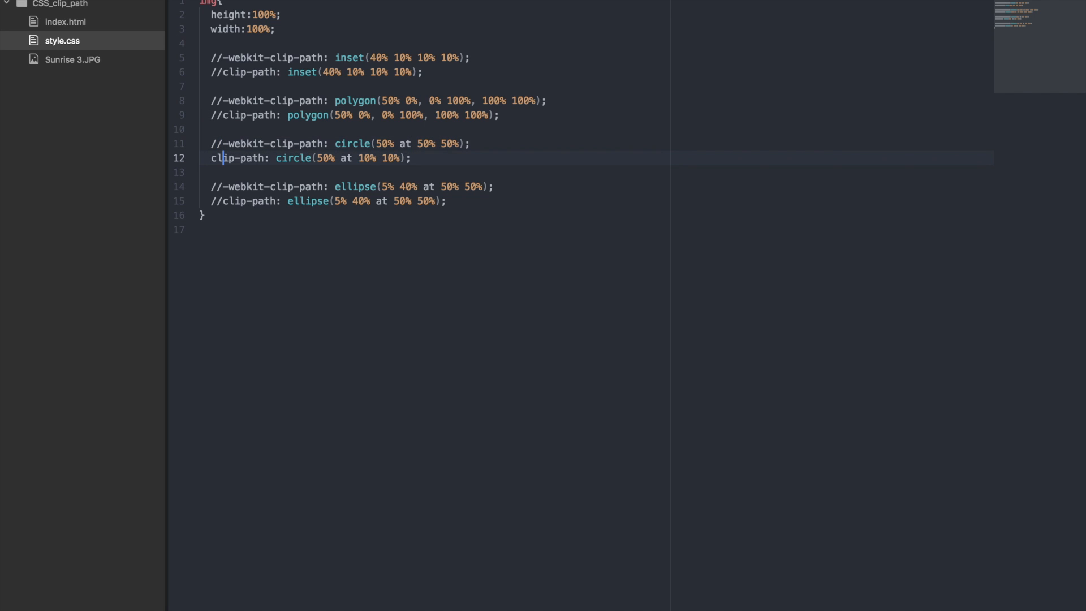
{"action": "type", "text": "//"}
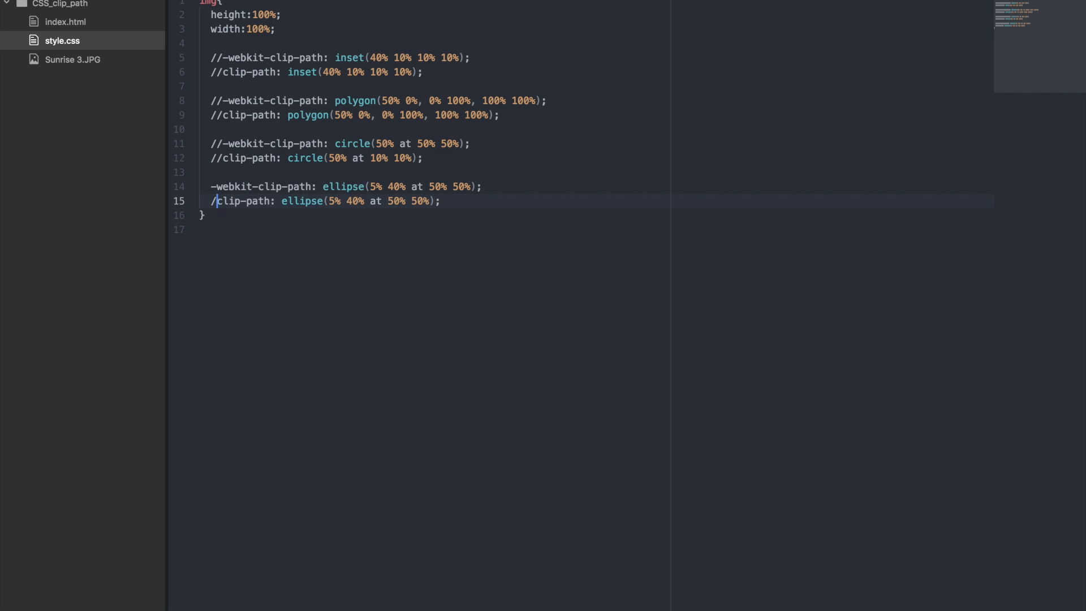
Remove the // before the ellipse(5% 40% at 50% 50%) clip-path lines
{"action": "key", "text": "Backspace"}
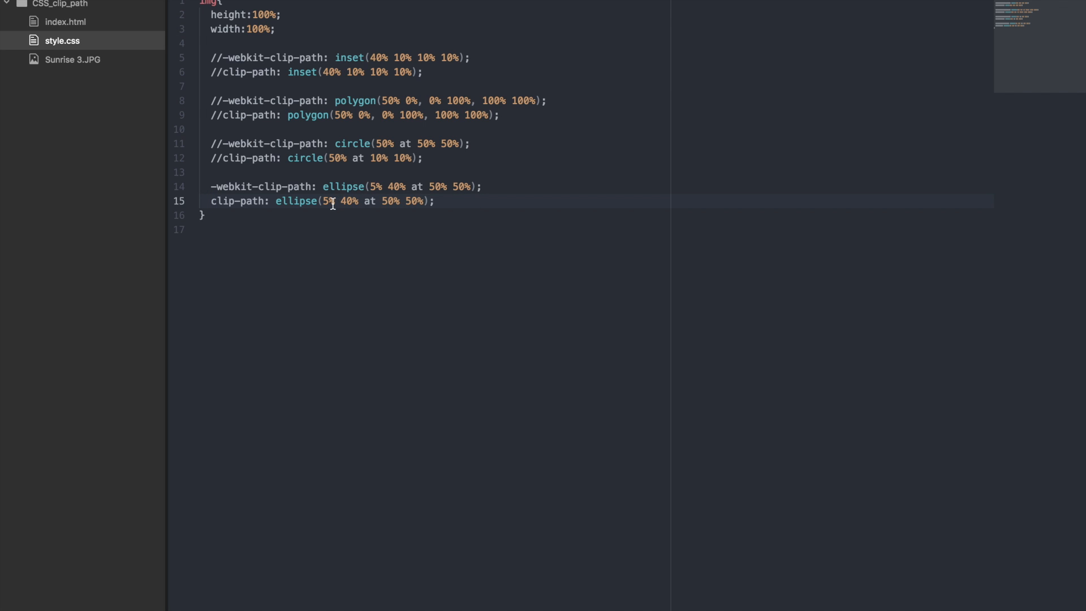
{"action": "mouse_move", "coordinate": [323, 201]}
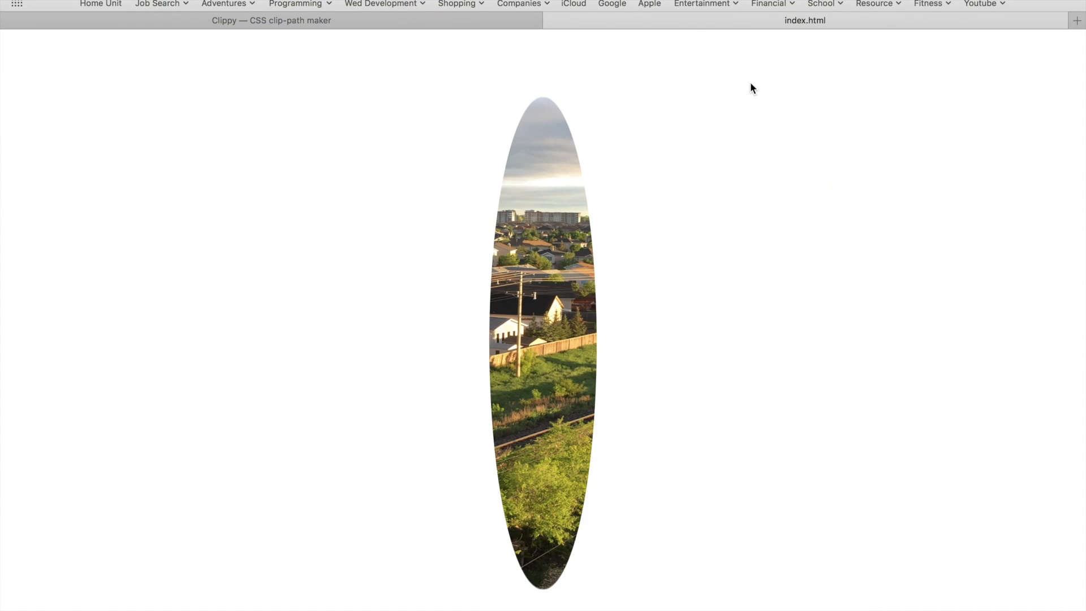
{"action": "mouse_move", "coordinate": [700, 345]}
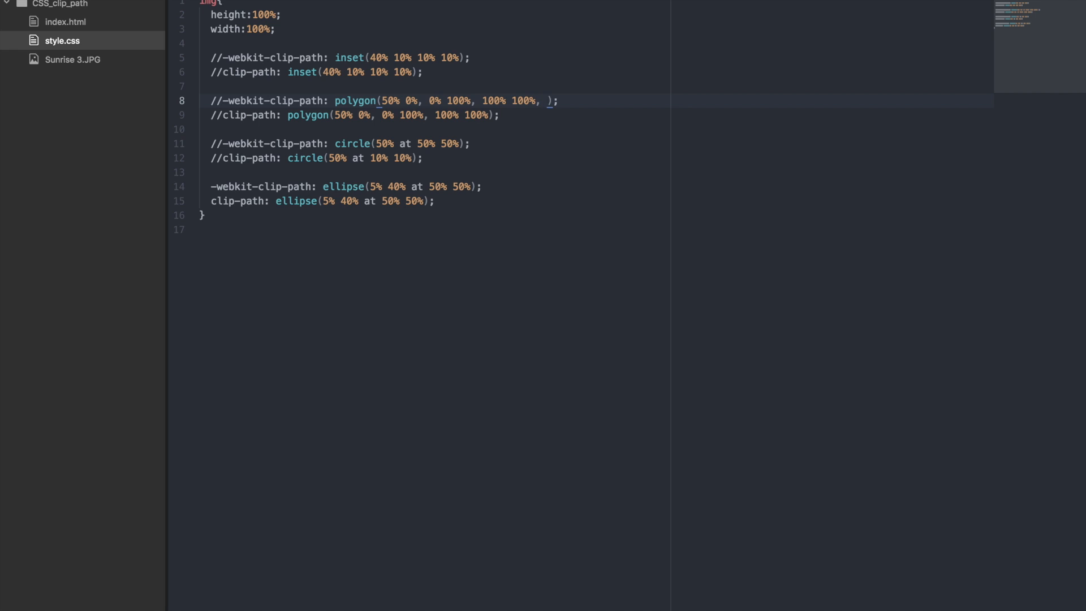
Append the points 30% 40% and 25% 25% to the -webkit polygon on line 8
{"action": "type", "text": "30% 40$"}
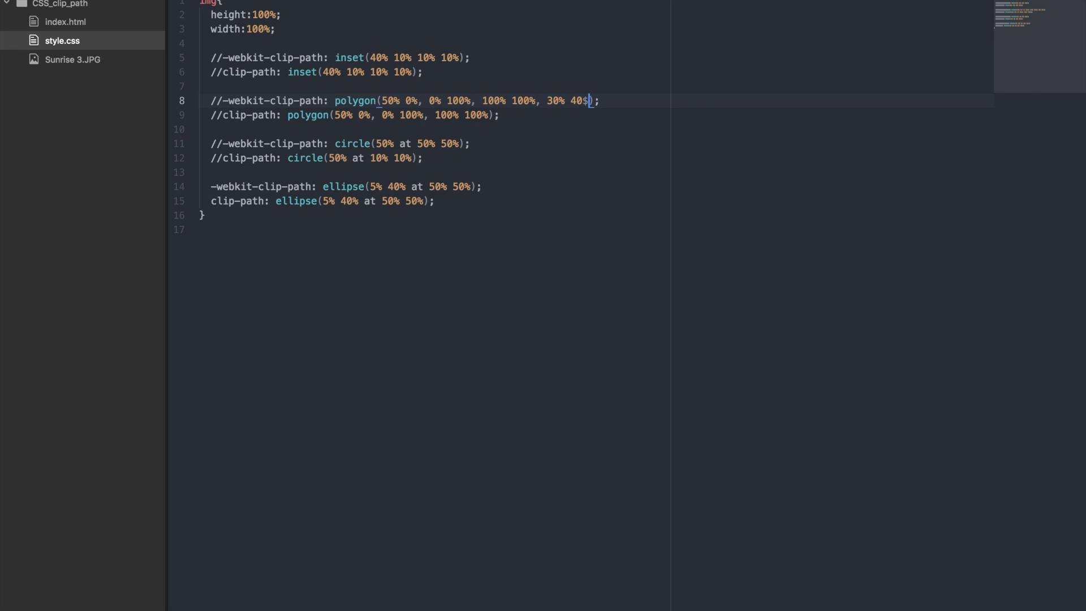
{"action": "type", "text": "%, 25% 25%"}
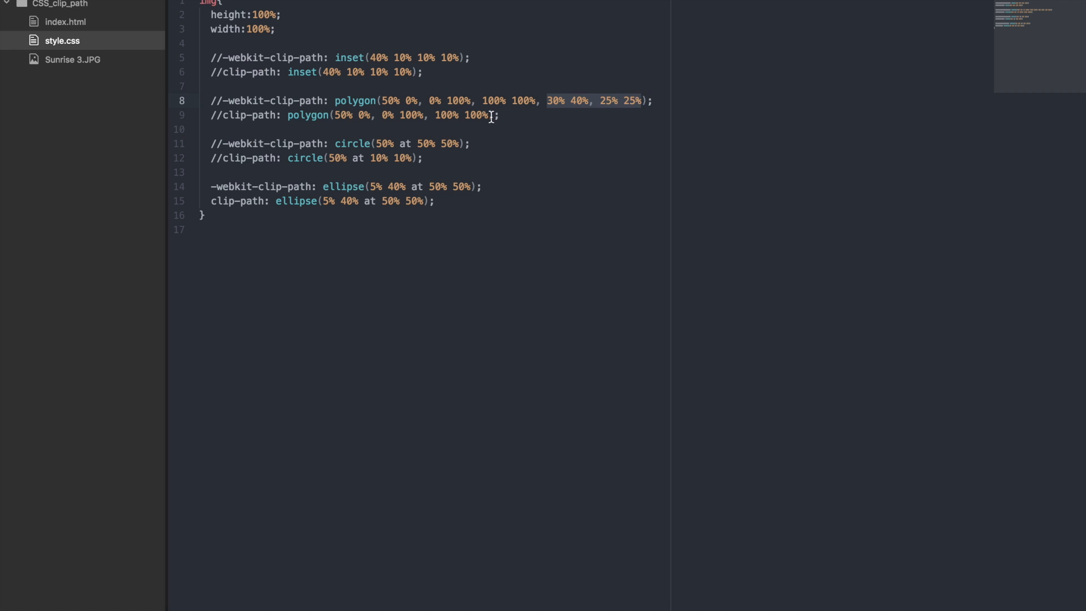
{"action": "left_click", "coordinate": [804, 20]}
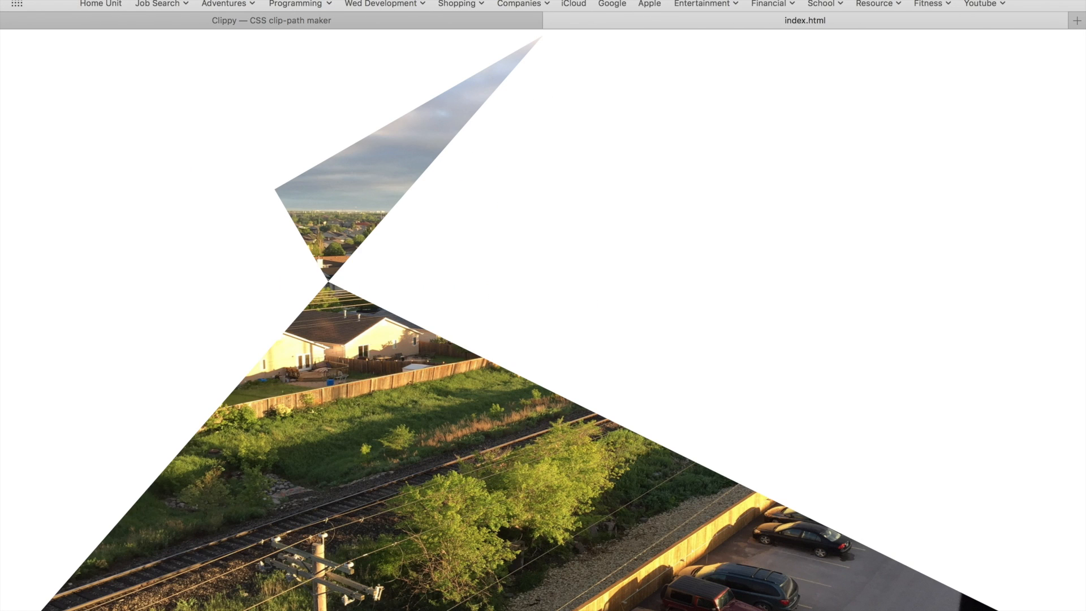
{"action": "mouse_move", "coordinate": [758, 406]}
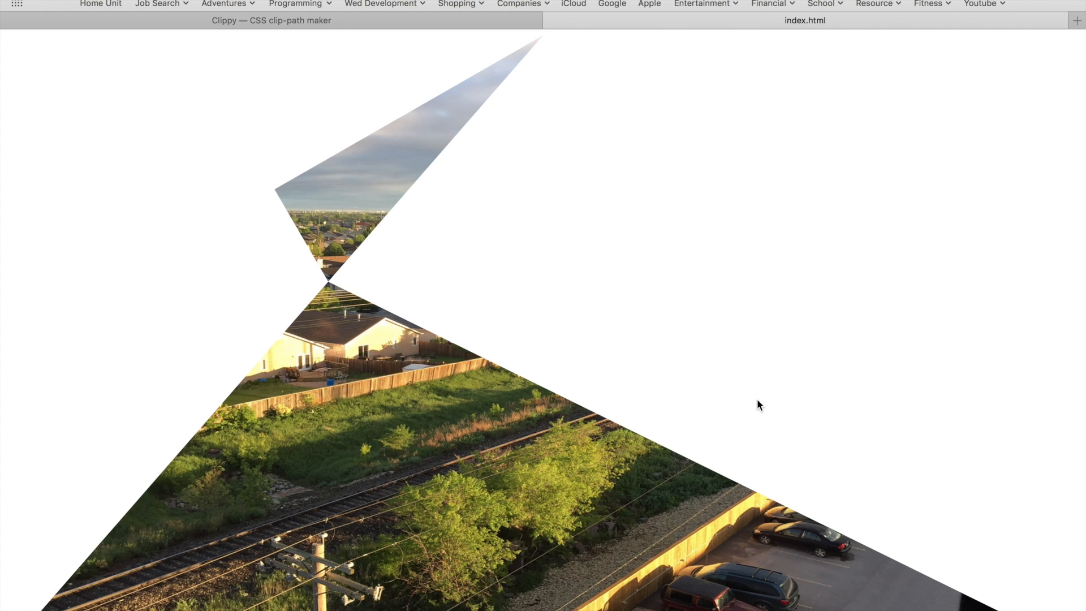
{"action": "mouse_move", "coordinate": [647, 471]}
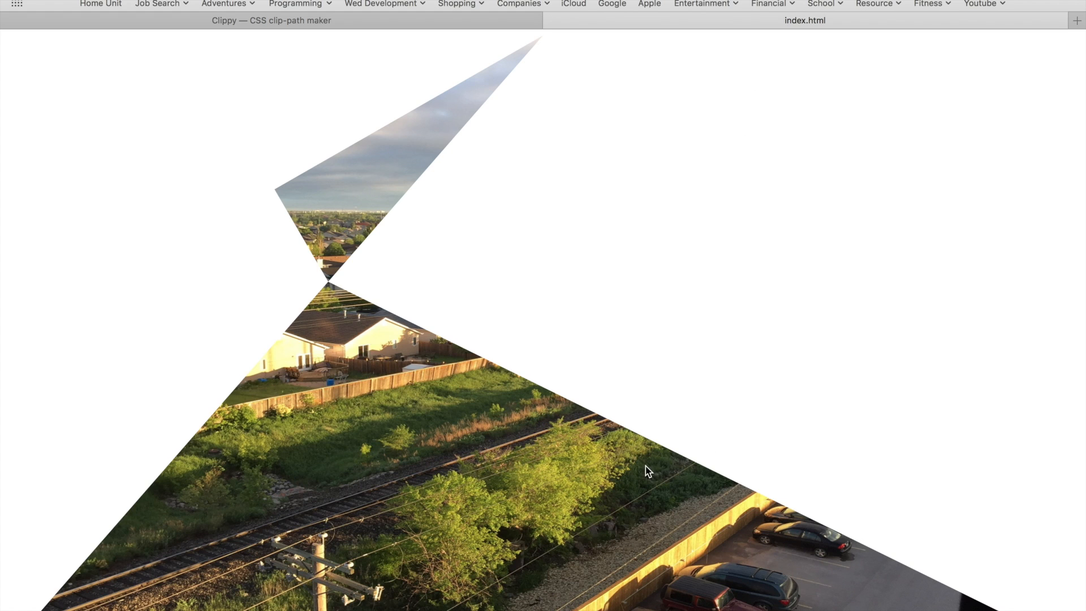
{"action": "mouse_move", "coordinate": [620, 475]}
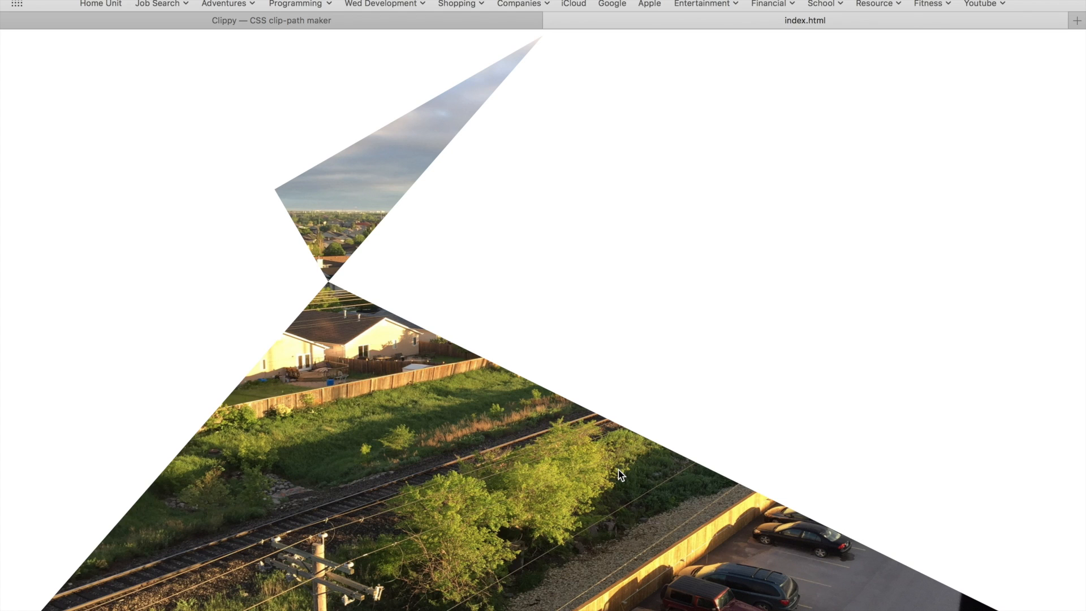
Reload index.html in Safari to view the five-point polygon clip
{"action": "left_click", "coordinate": [543, 43]}
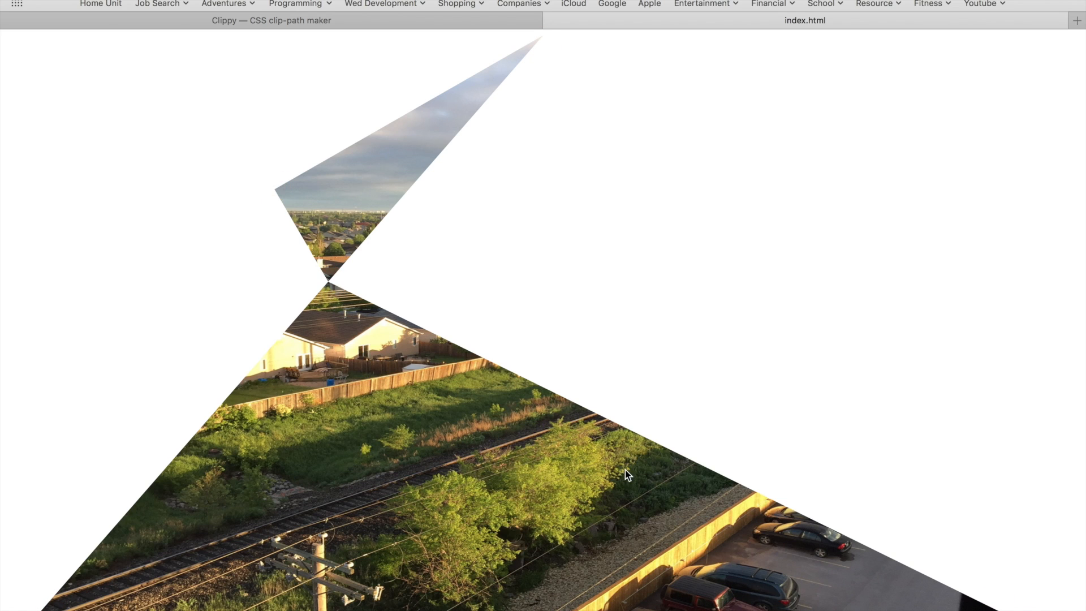
{"action": "mouse_move", "coordinate": [663, 494]}
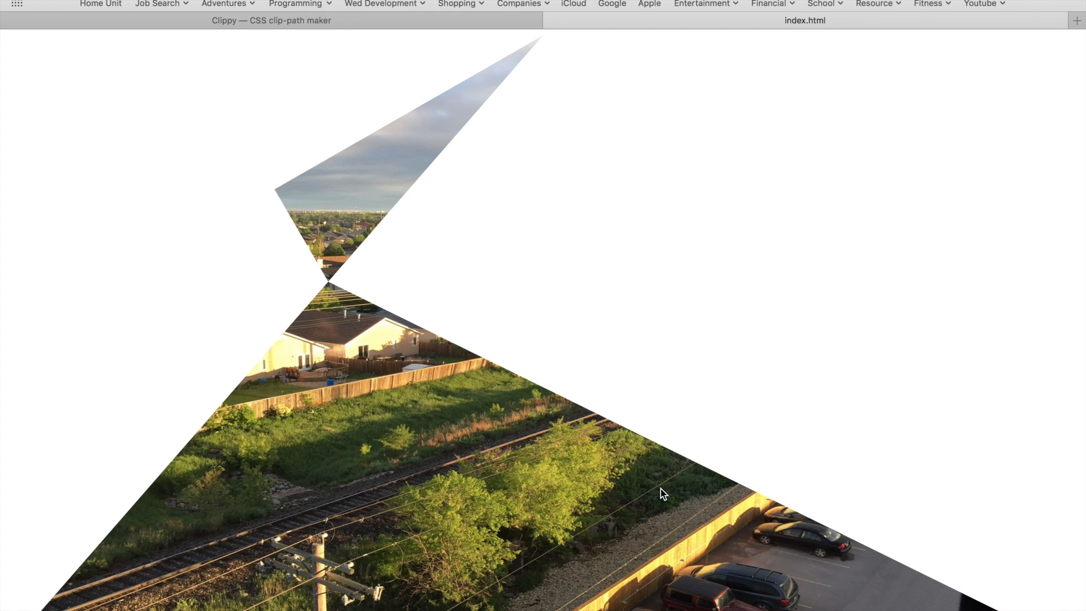